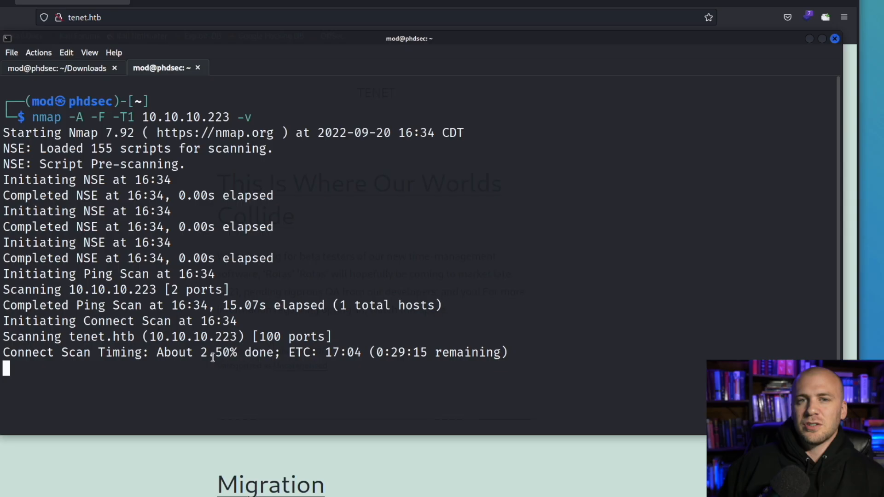
Enter the ffuf command fuzzing tenet.htb with dirb common.txt, -fc 403 and -p 2.
type("ffuf -w /usr/share/wordlists/dirb/common.txt -u http://tenet.htb/FUZZ -fc 403 -p 2")
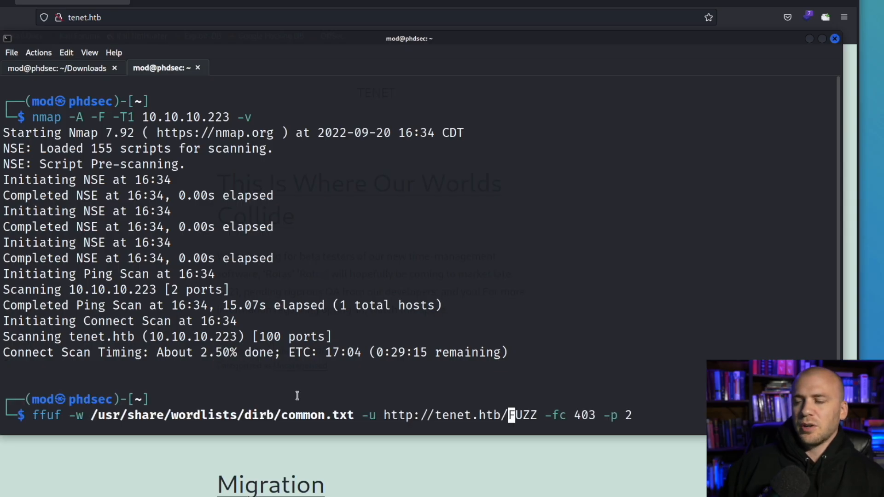
double_click(46, 415)
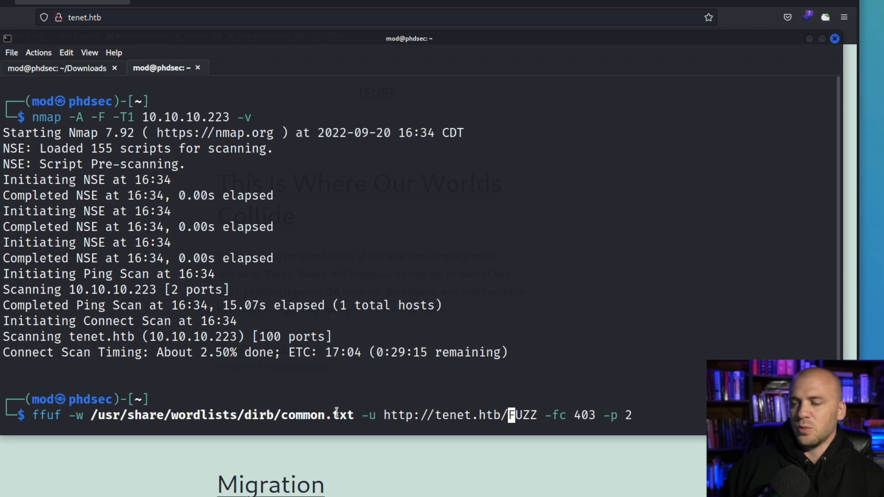
mouse_move(357, 397)
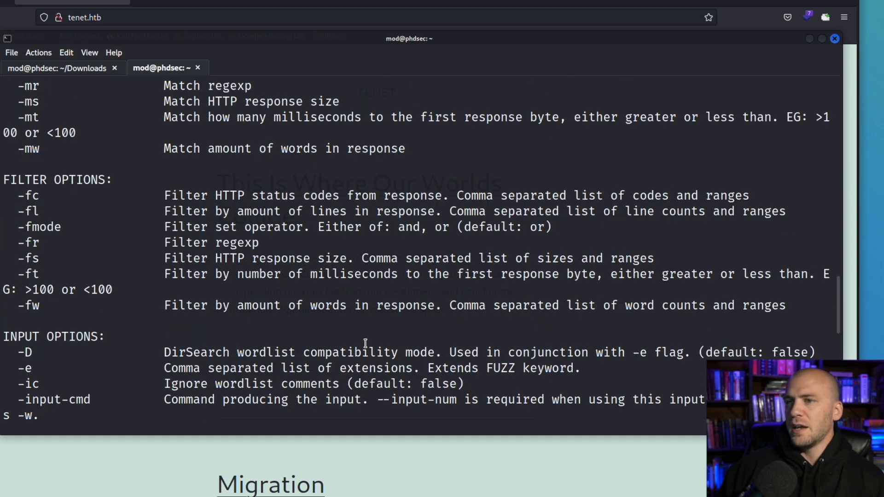
mouse_move(228, 288)
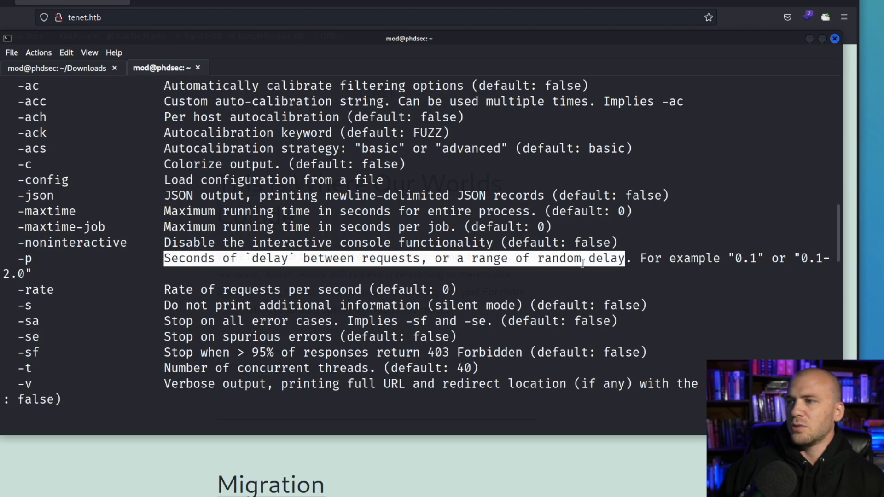
Read ffuf's -p delay help, noting the 0.1 example, and re-enter the tenet.htb command.
left_click(557, 279)
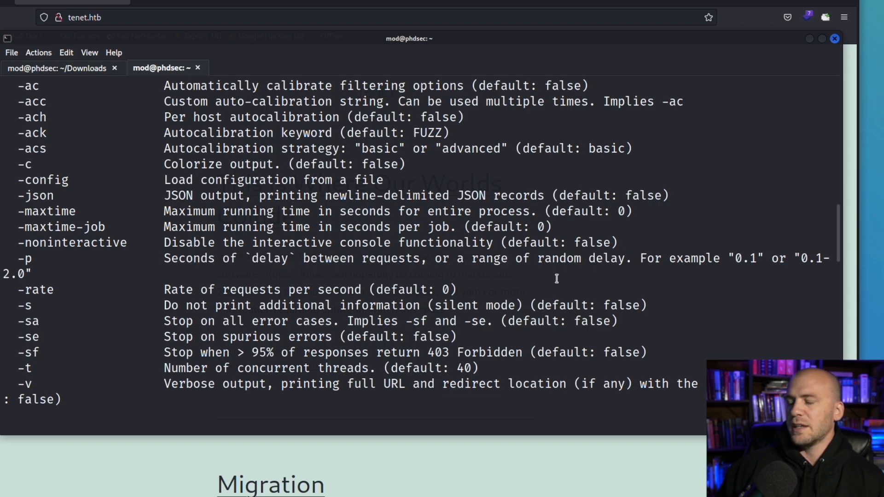
mouse_move(475, 274)
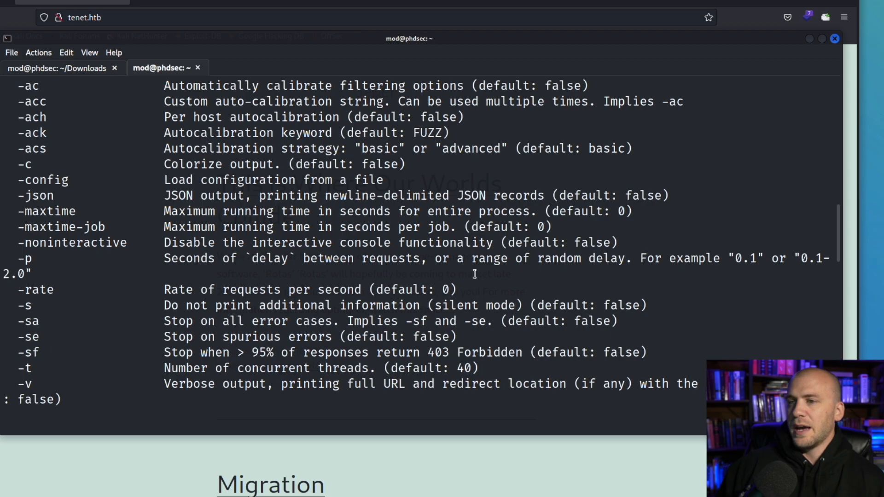
double_click(748, 258)
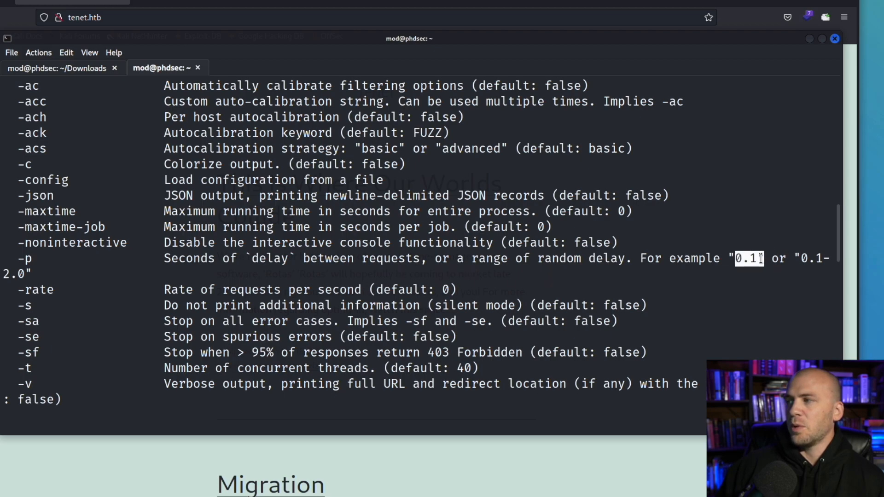
scroll("down", 3)
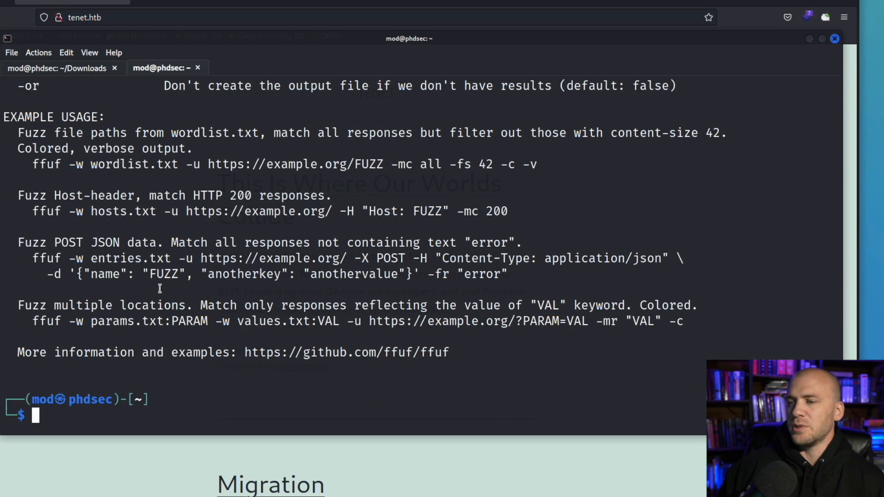
type("ffuf -w /usr/share/wordlists/dirb/common.txt -u http://tenet.htb/FUZZ -fc 403 -p 2")
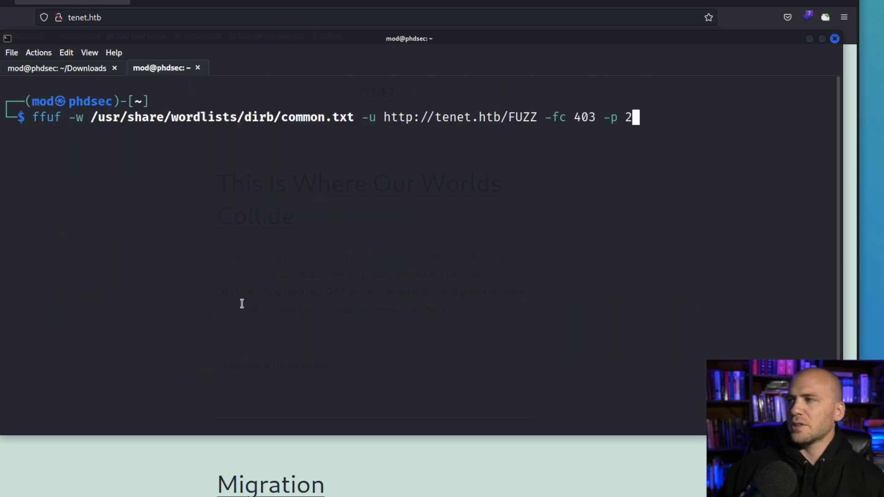
mouse_move(436, 281)
type("1")
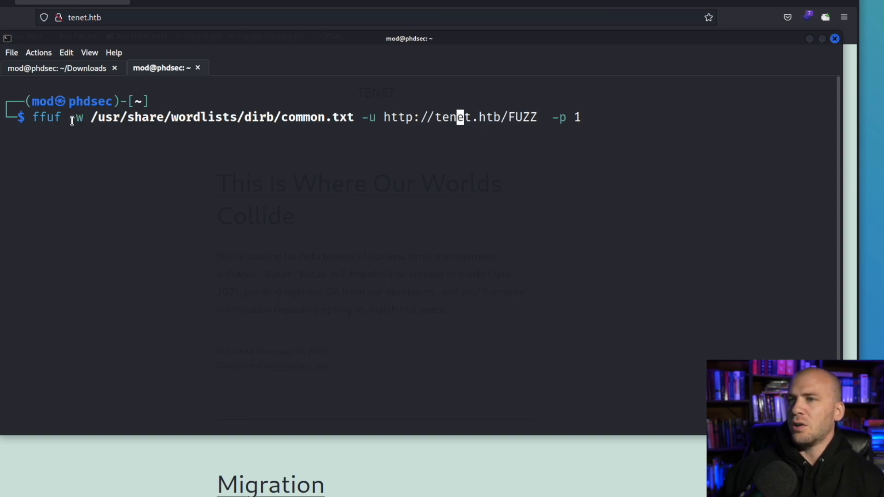
Highlight the -w flag and common.txt wordlist path in the fuzz command.
double_click(321, 117)
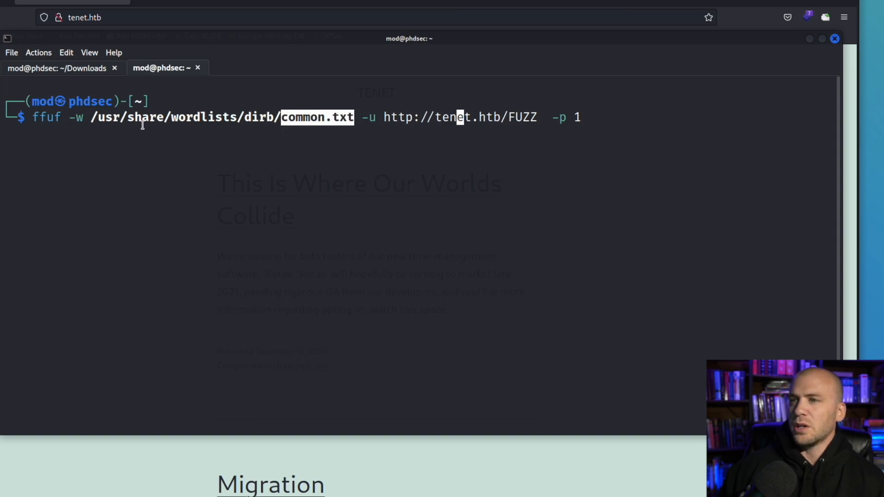
left_click_drag(282, 118, 96, 118)
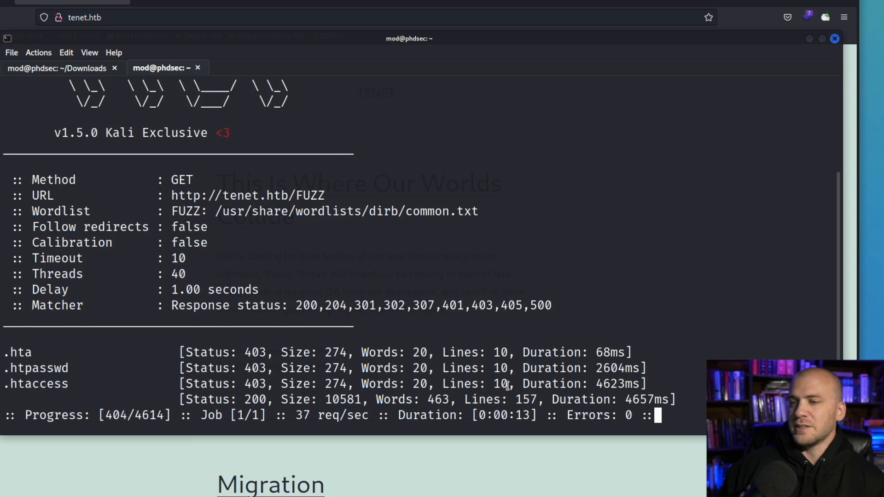
Stop the fuzz with Ctrl+C and rerun the tenet.htb command with -p 1 and no -fc filter.
key("ctrl+c")
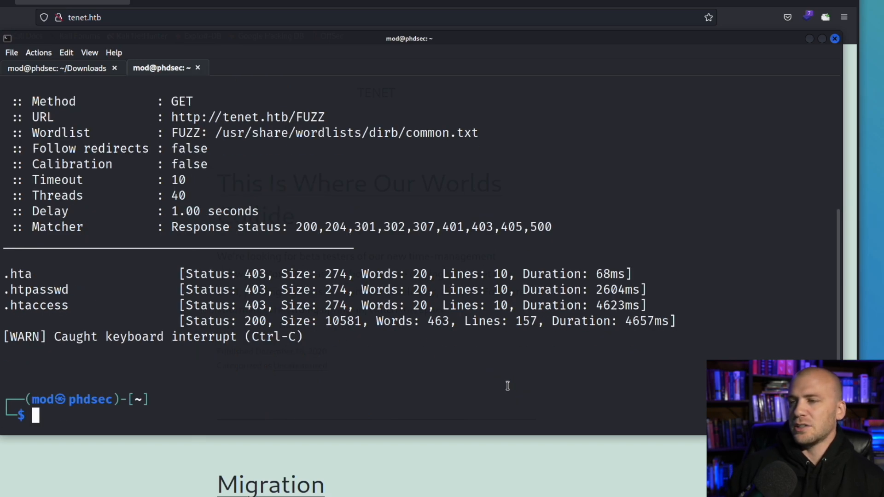
type("ffuf -w /usr/share/wordlists/dirb/common.txt -u http://tenet.htb/FUZZ  -p 1")
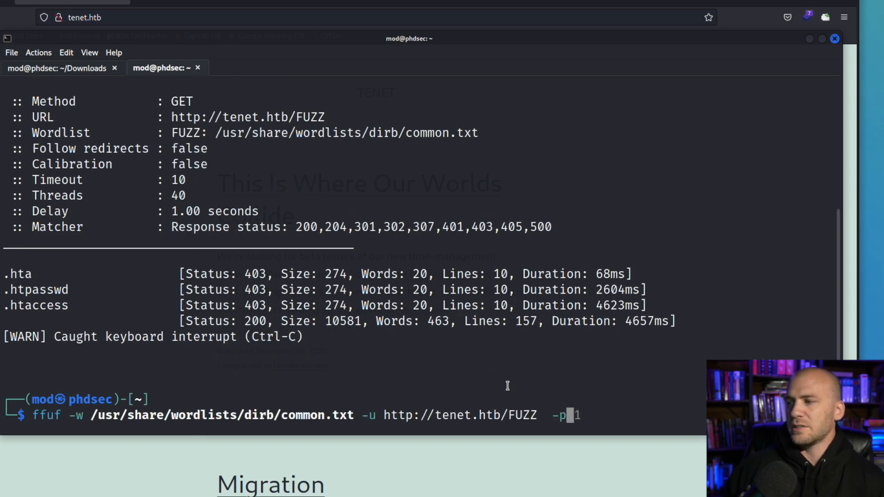
key("Return")
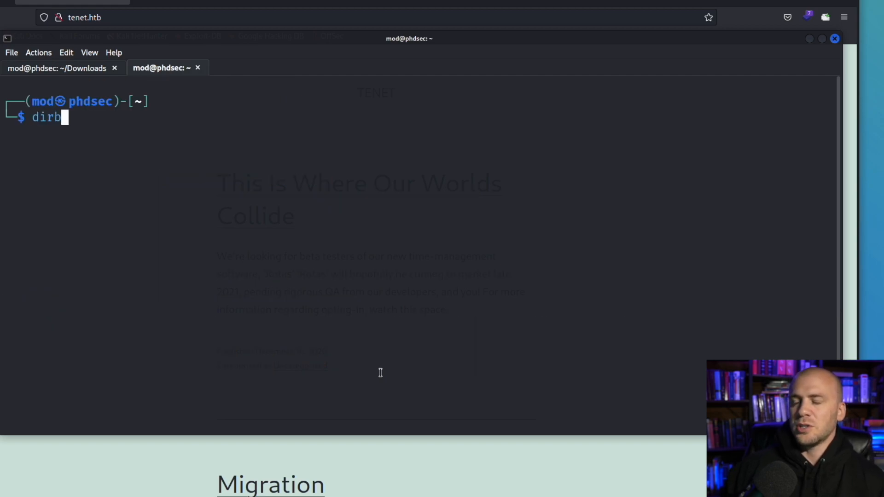
mouse_move(181, 201)
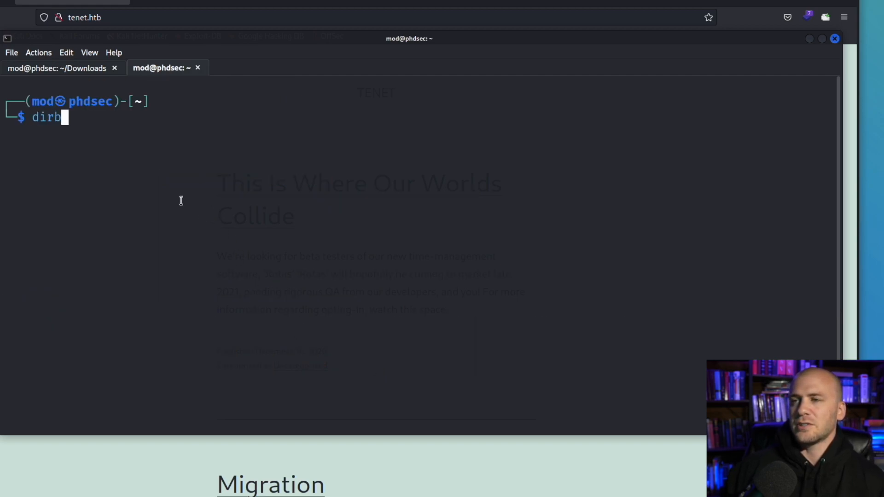
mouse_move(138, 187)
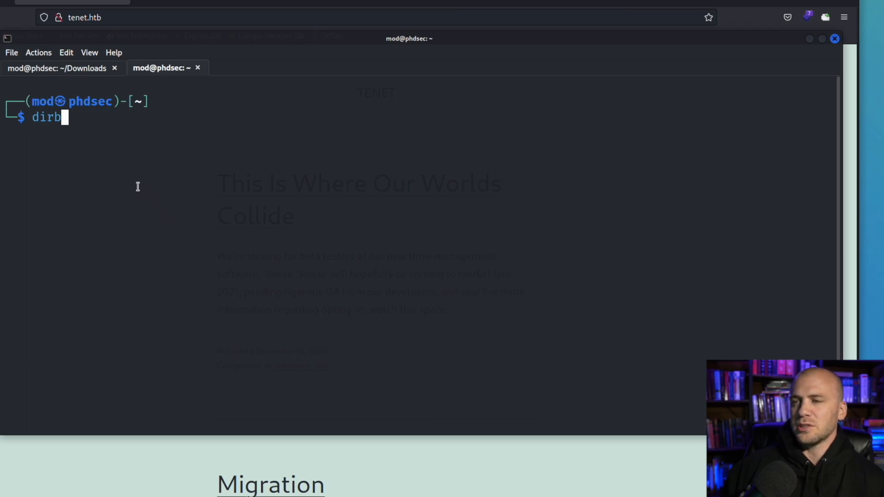
mouse_move(142, 186)
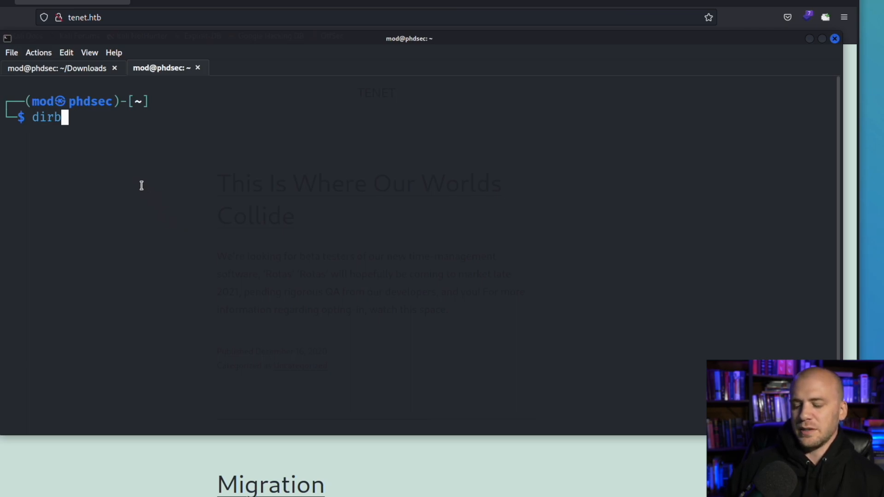
Discard the unfinished dirb command and enter cd Downloads.
key("ctrl+u")
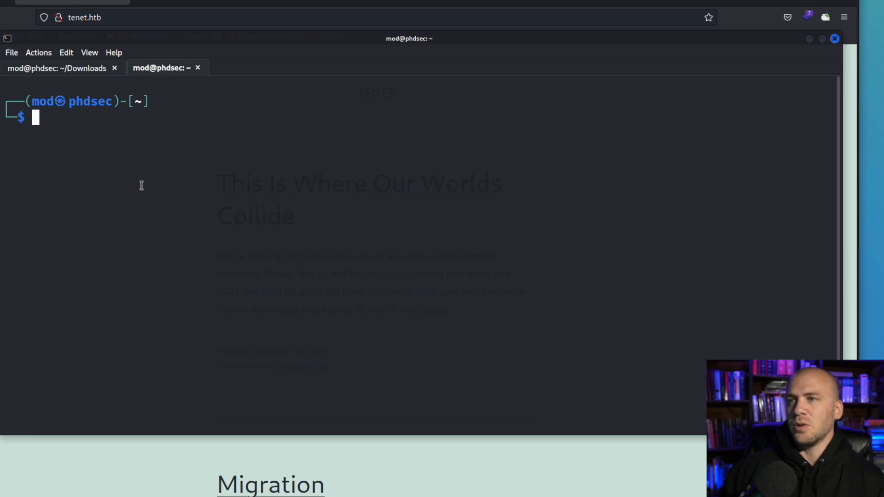
mouse_move(165, 138)
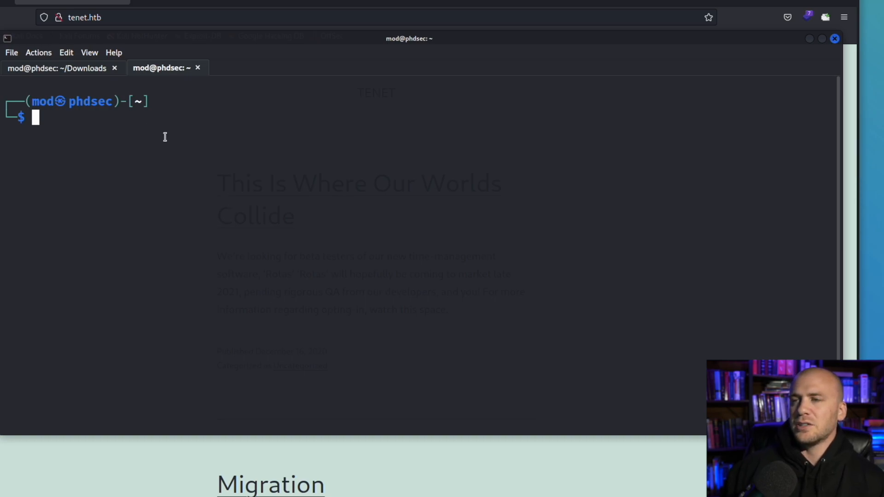
type("cd Downloads")
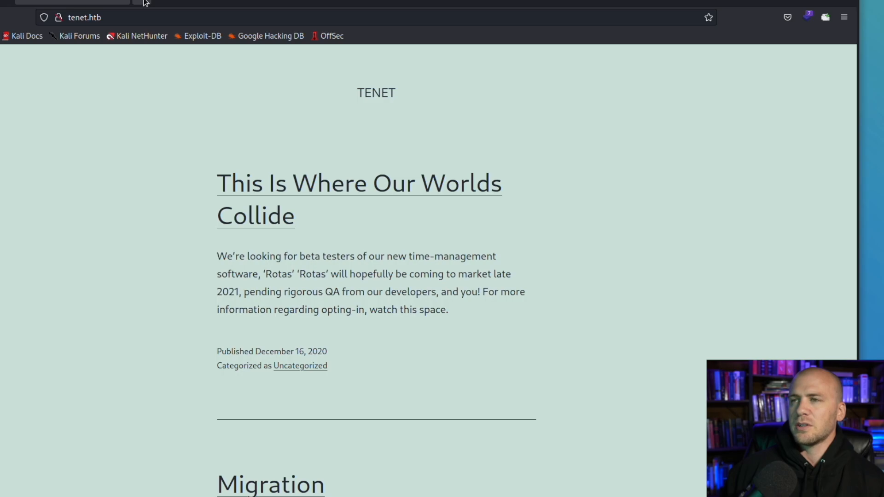
Search 'seclists', open the danielmiessler/SecLists GitHub result and reveal its clone address.
type("seclists")
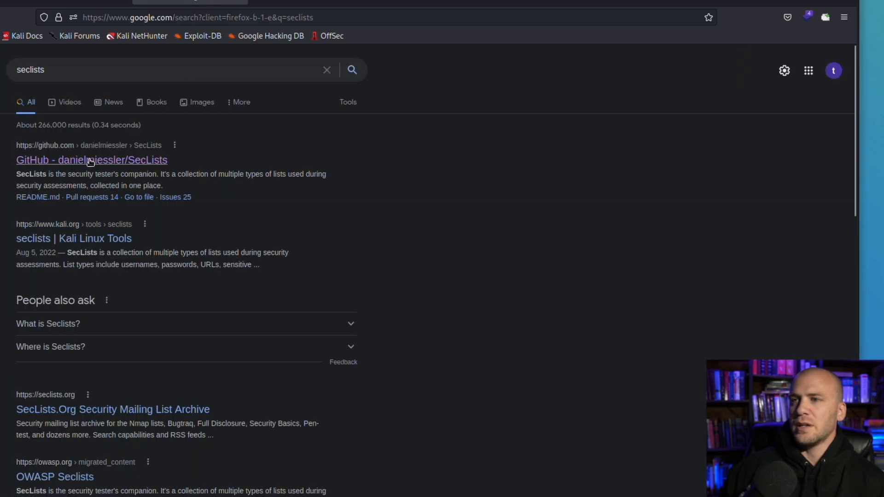
left_click(91, 160)
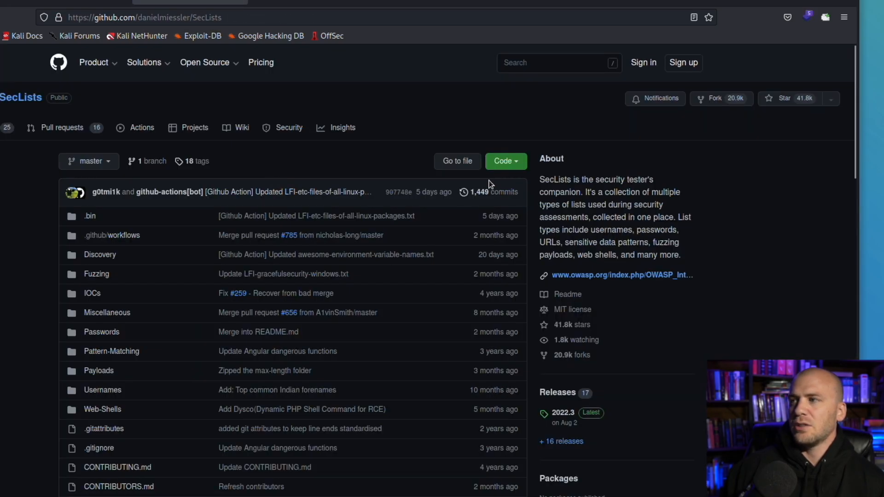
left_click(506, 161)
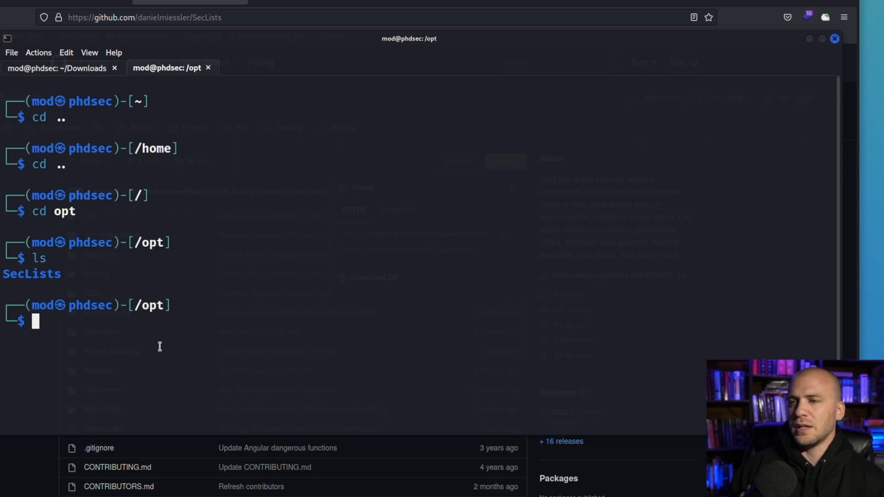
Git clone SecLists, inspect its Discovery folder in /opt, then enter cd Fuzzing/.
type("git clone https://github.com/danielmiessler/SecLists.git")
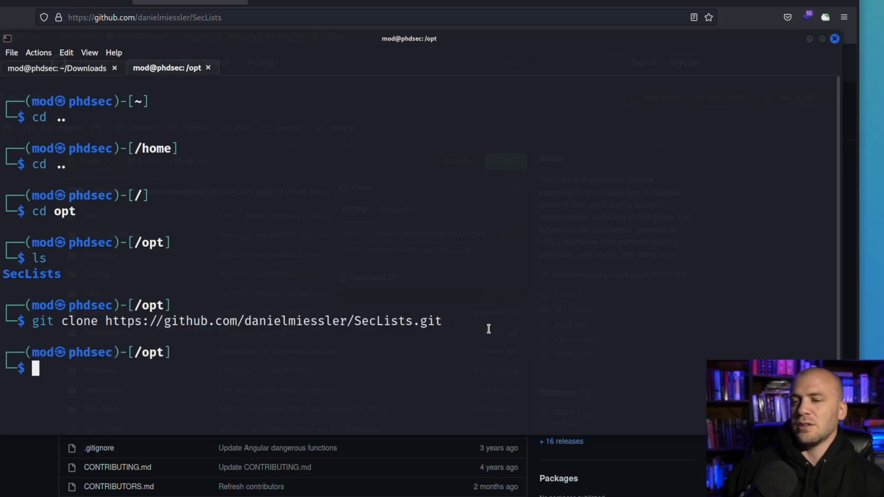
type("cd opt")
type("cd SecLists")
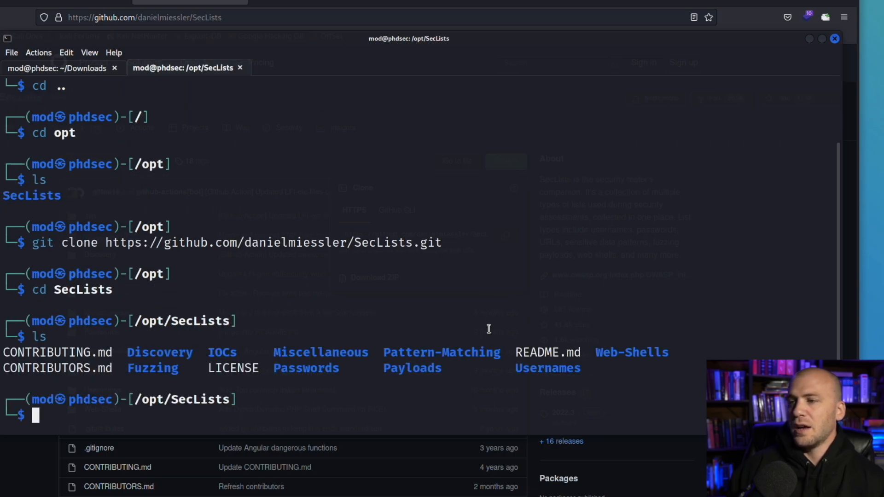
mouse_move(140, 370)
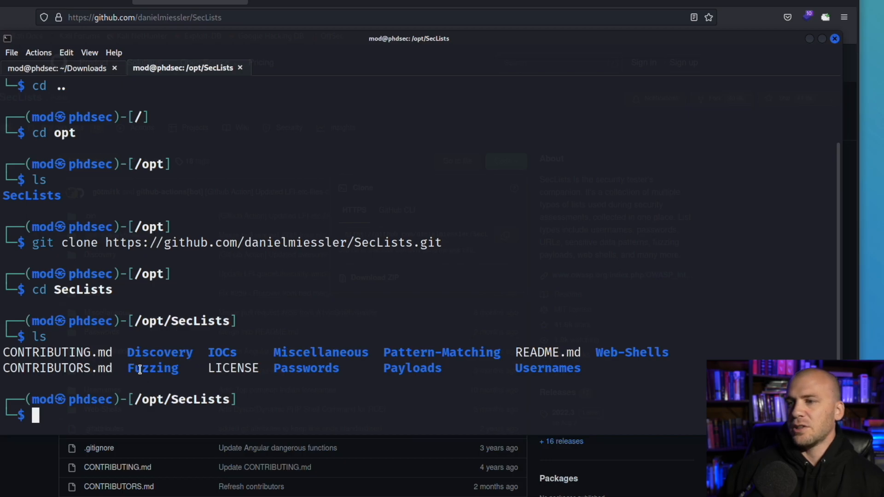
double_click(145, 352)
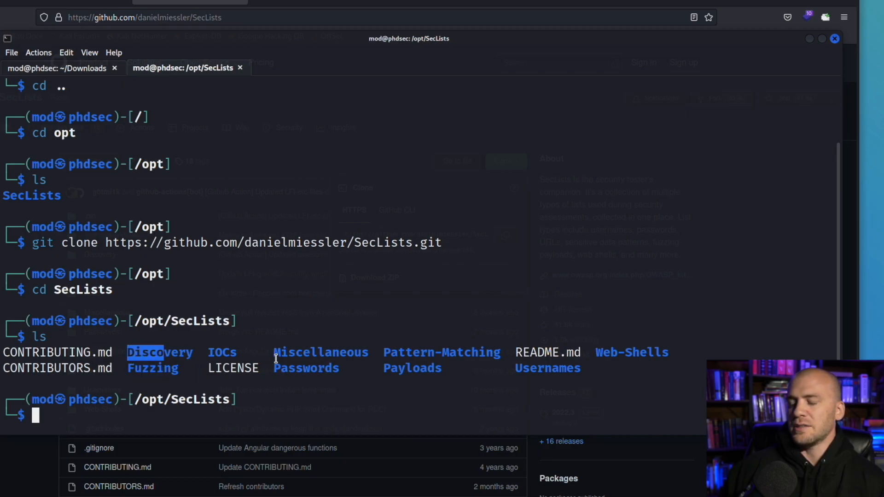
type("cd devel")
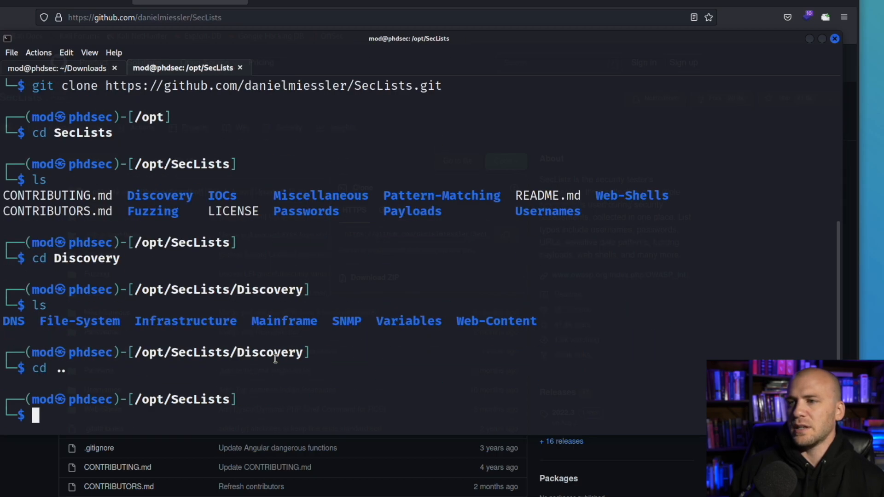
type("cd Fuzzing/")
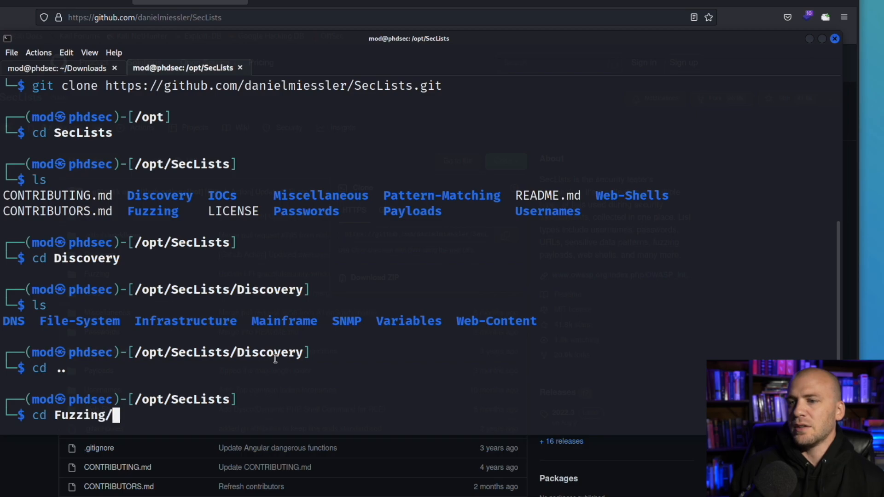